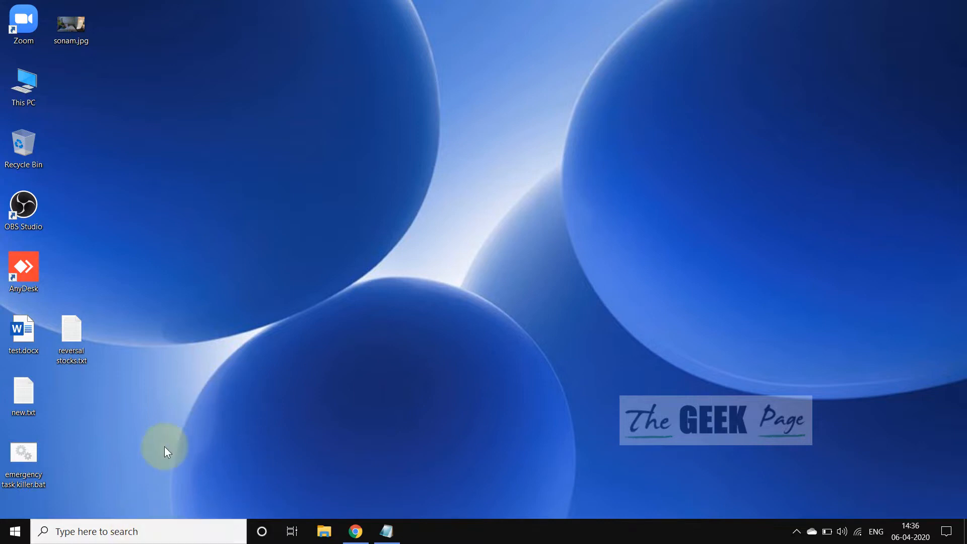
mouse_move(570, 535)
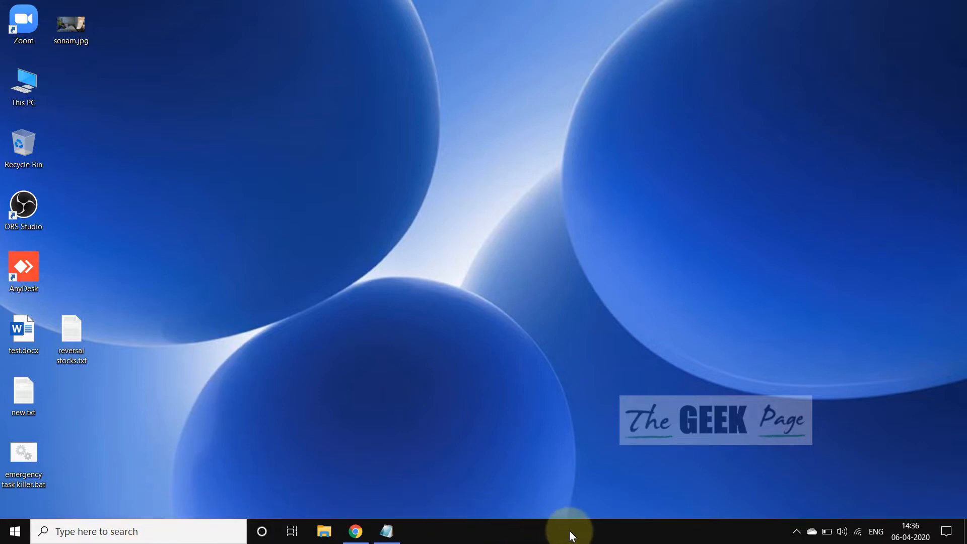
- Launch Task Manager from the taskbar and scroll its Processes list to Windows Explorer
right_click(570, 531)
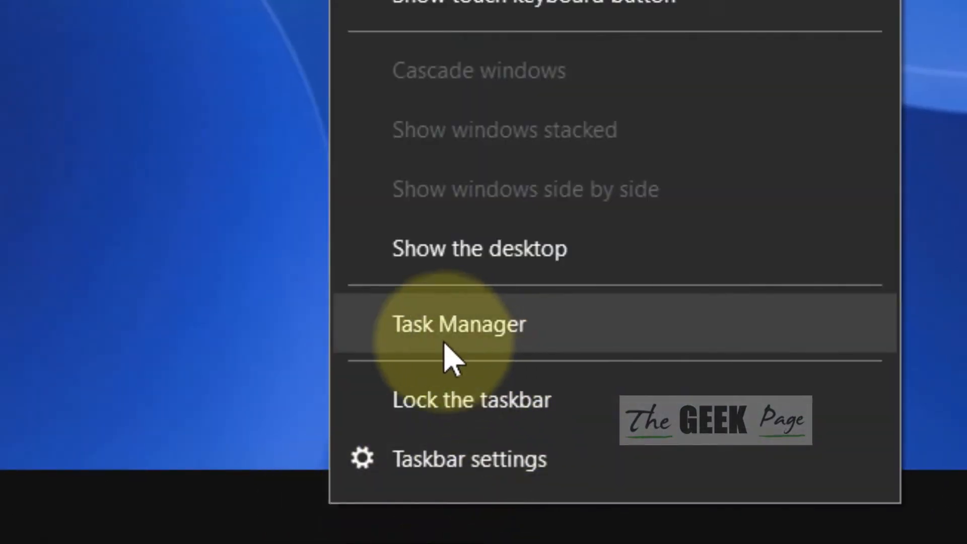
click(459, 324)
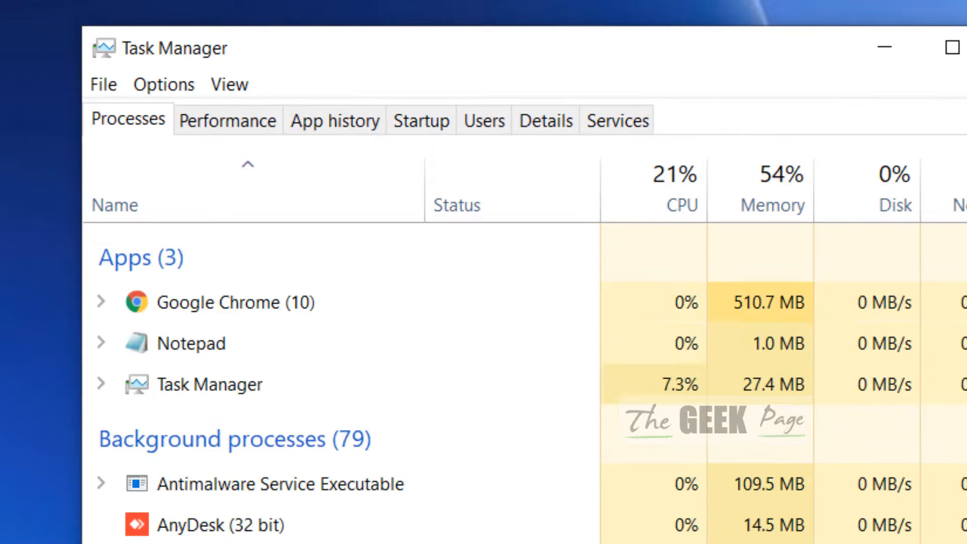
scroll(down, 3)
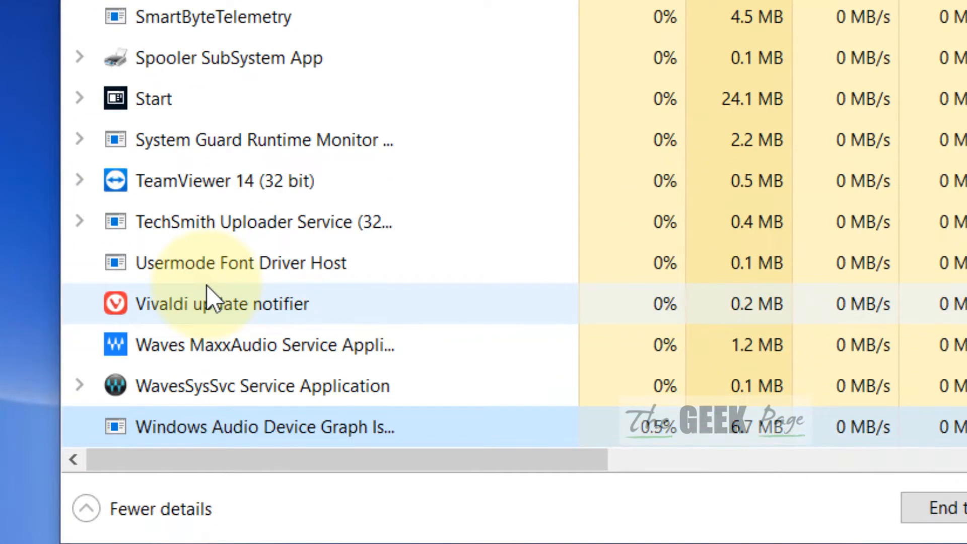
scroll(down, 3)
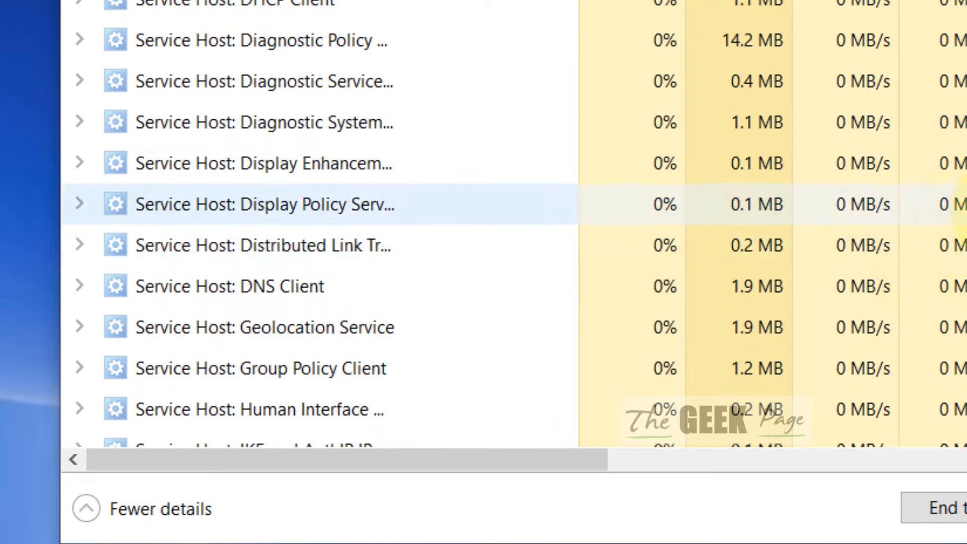
scroll(down, 3)
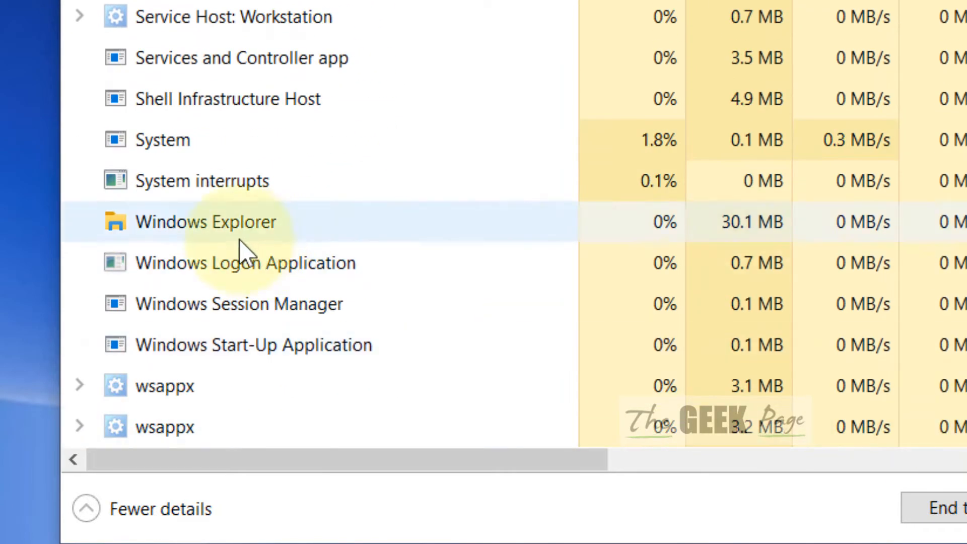
- End the Windows Explorer process so the desktop and taskbar vanish
right_click(204, 221)
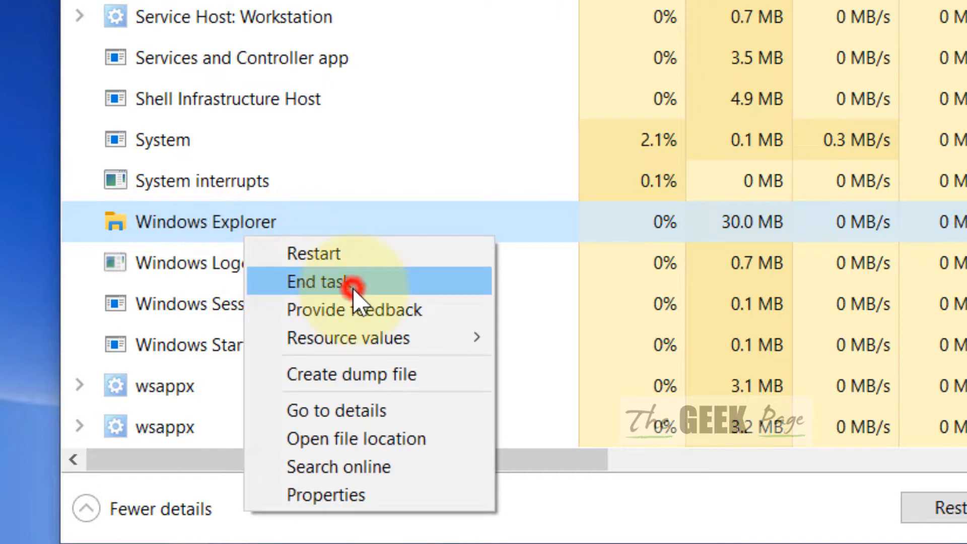
click(324, 282)
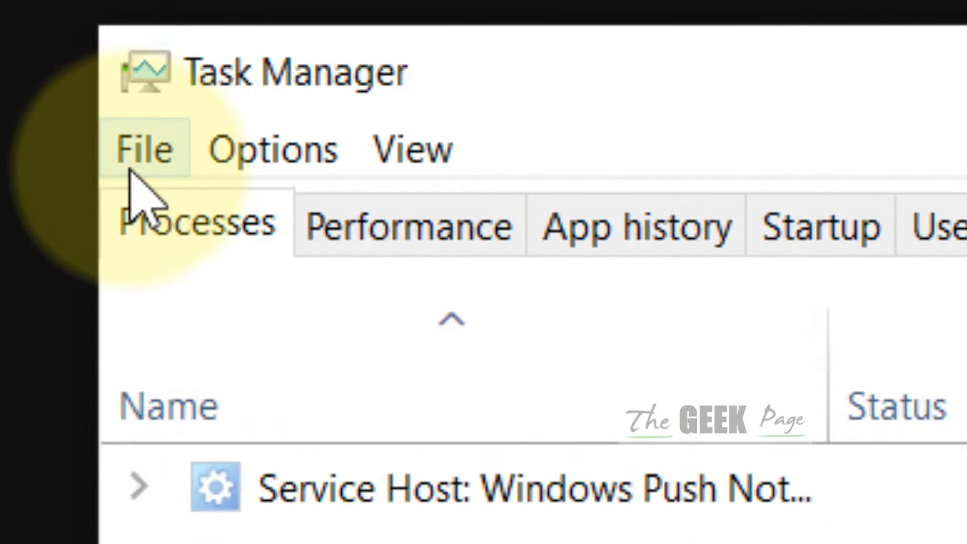
- Run explorer.exe as a new task via File > Run new task to restore the desktop
click(144, 148)
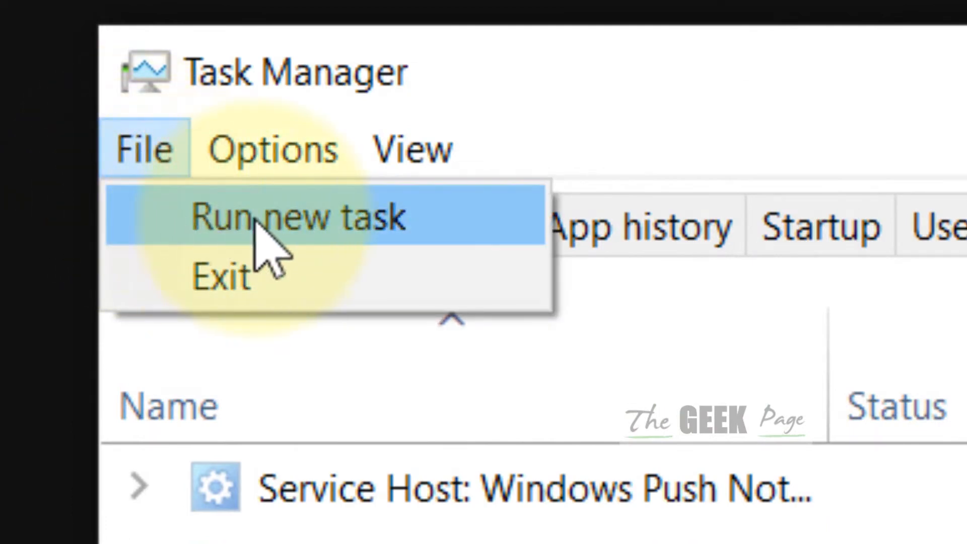
click(298, 216)
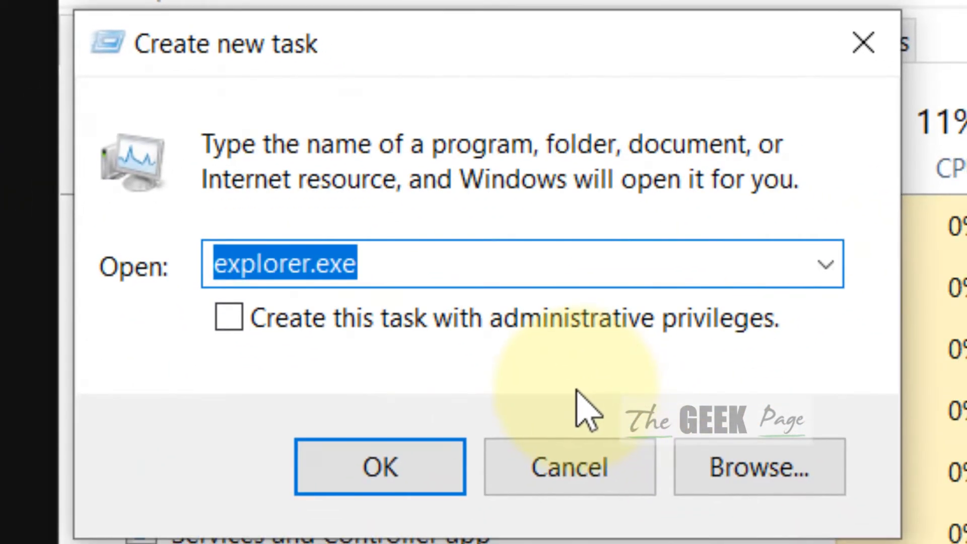
text(explo)
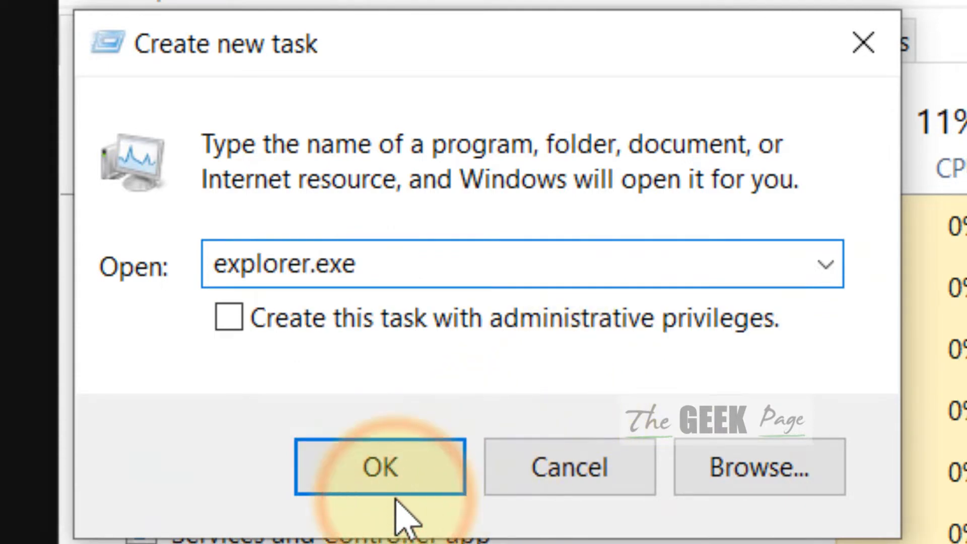
click(379, 467)
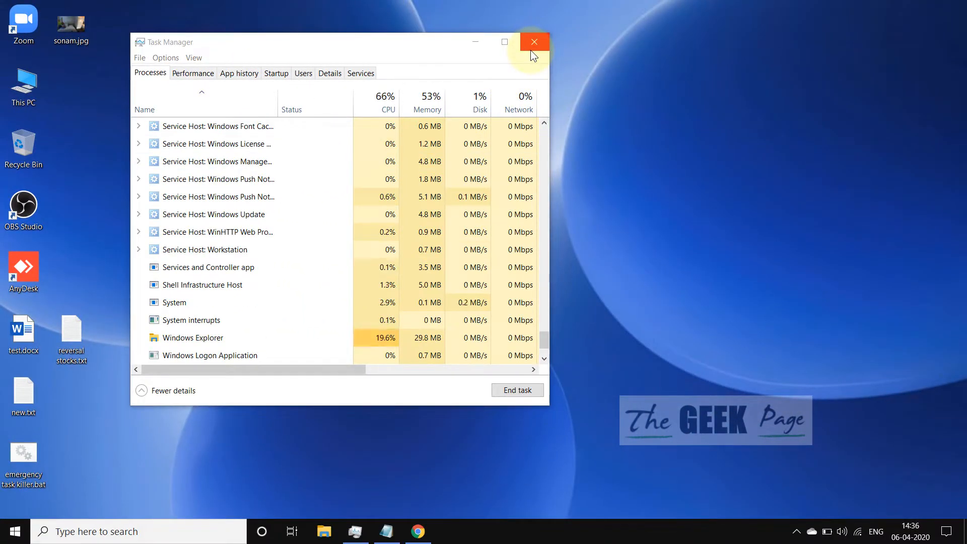
- Close Task Manager and search the taskbar for cmd to find Command Prompt
click(534, 42)
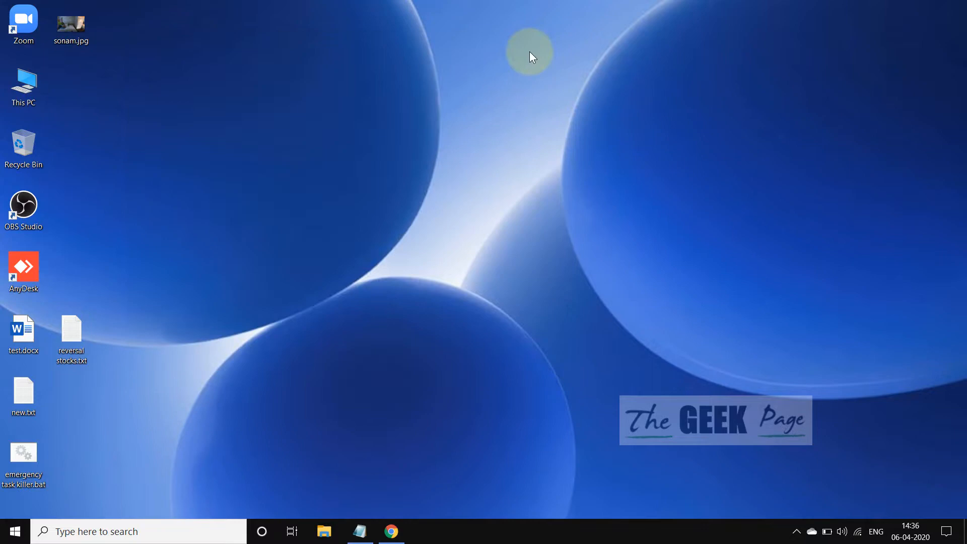
text(c)
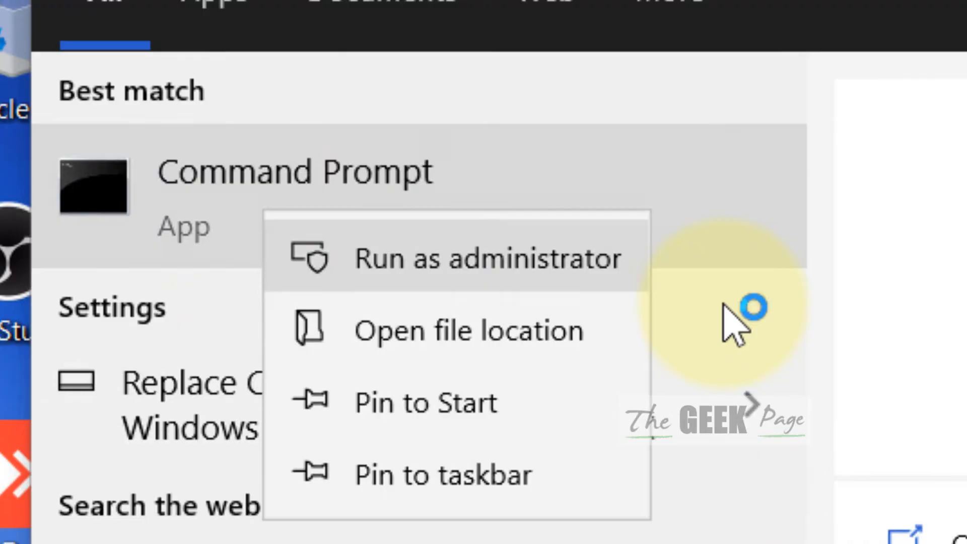
- Launch Command Prompt as administrator and enter the slmgr -rearm command
click(486, 258)
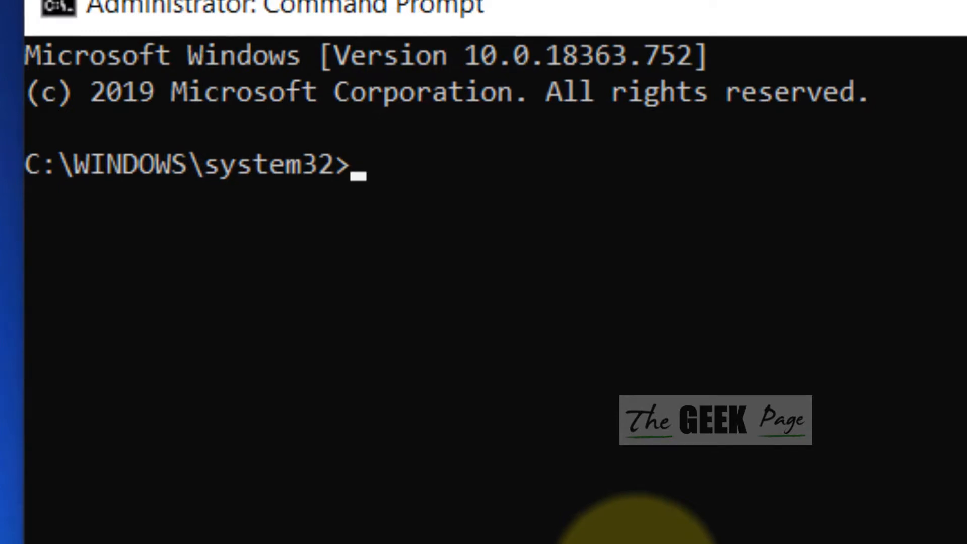
text(slm)
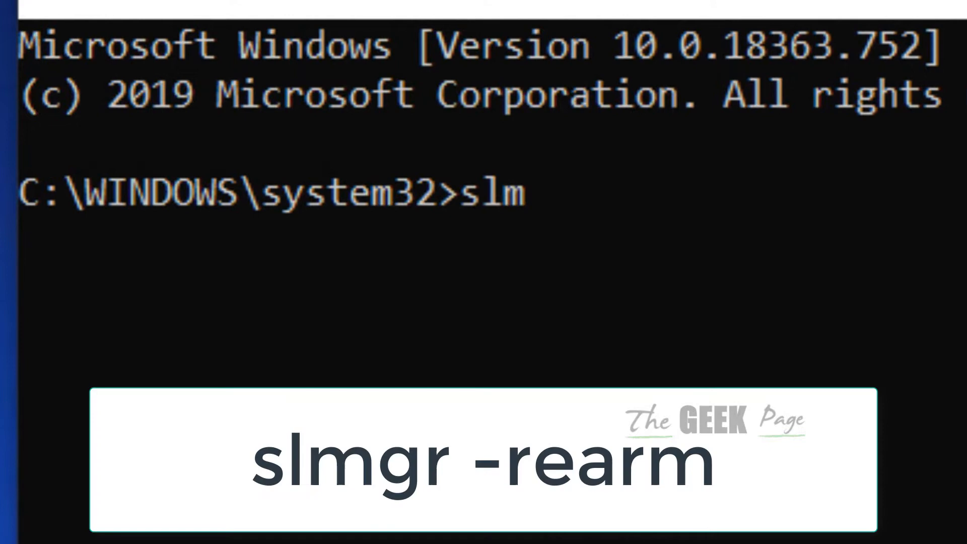
text(g)
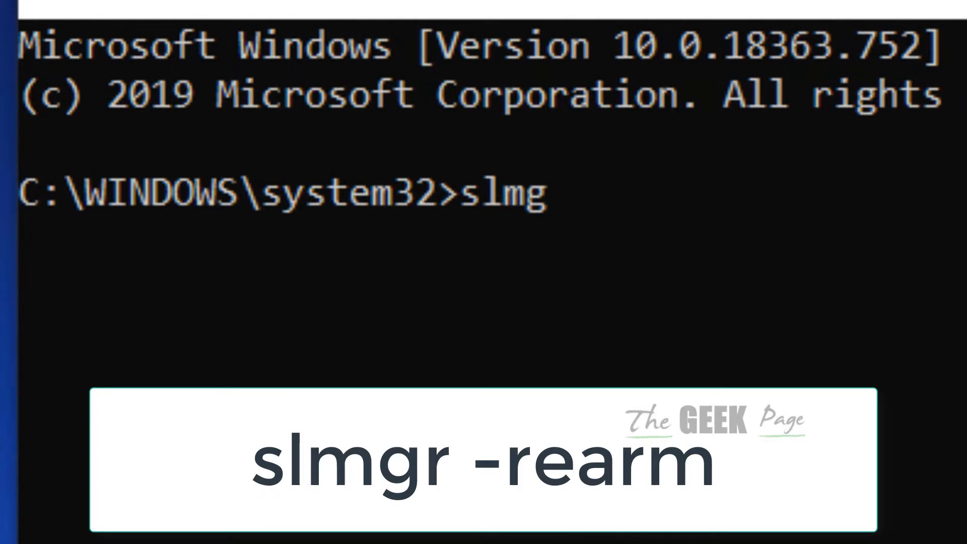
text(r -re)
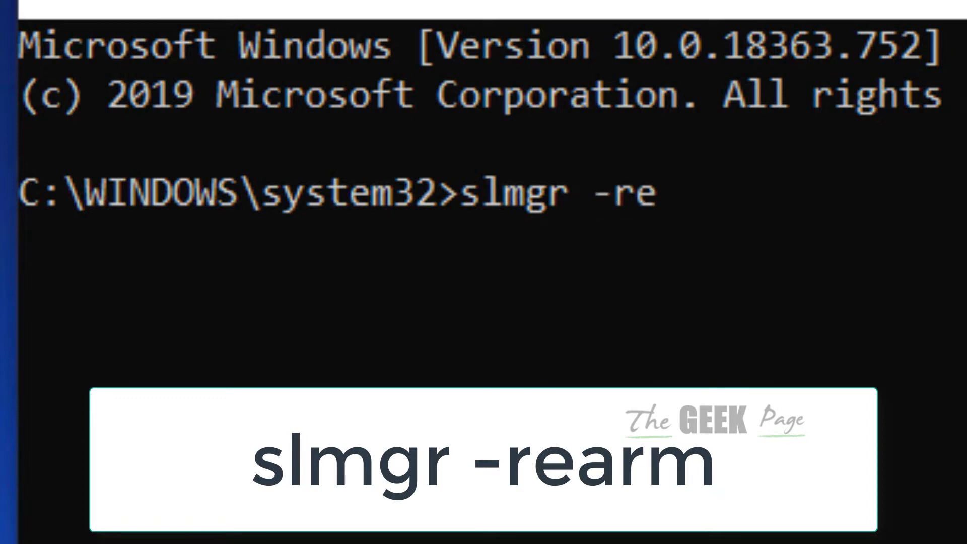
text(arm)
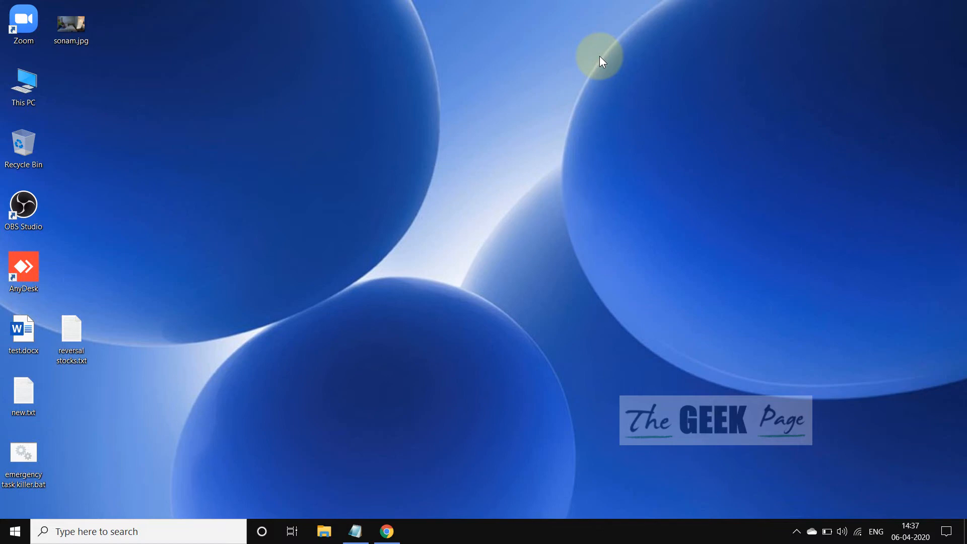
mouse_move(233, 282)
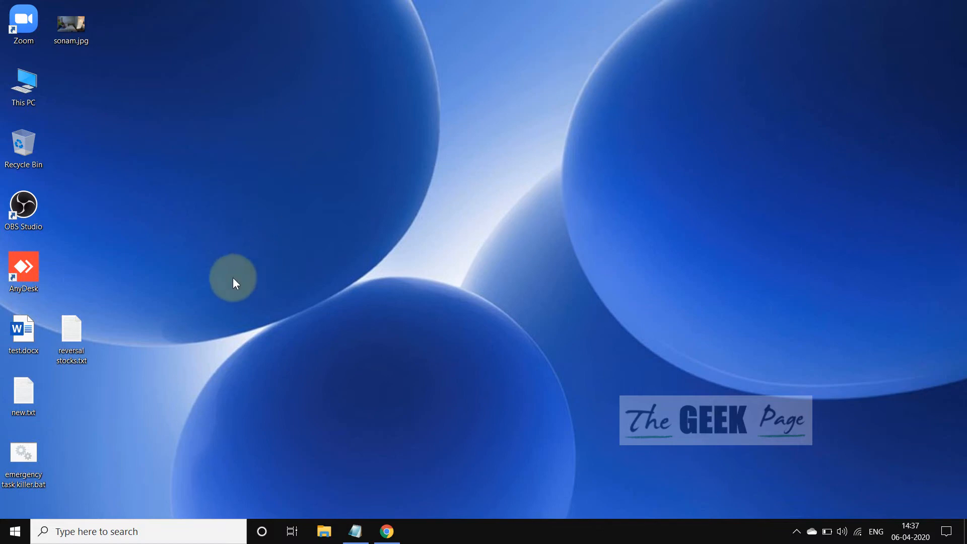
- Search the taskbar for "services" so the Services app appears as best match
click(123, 531)
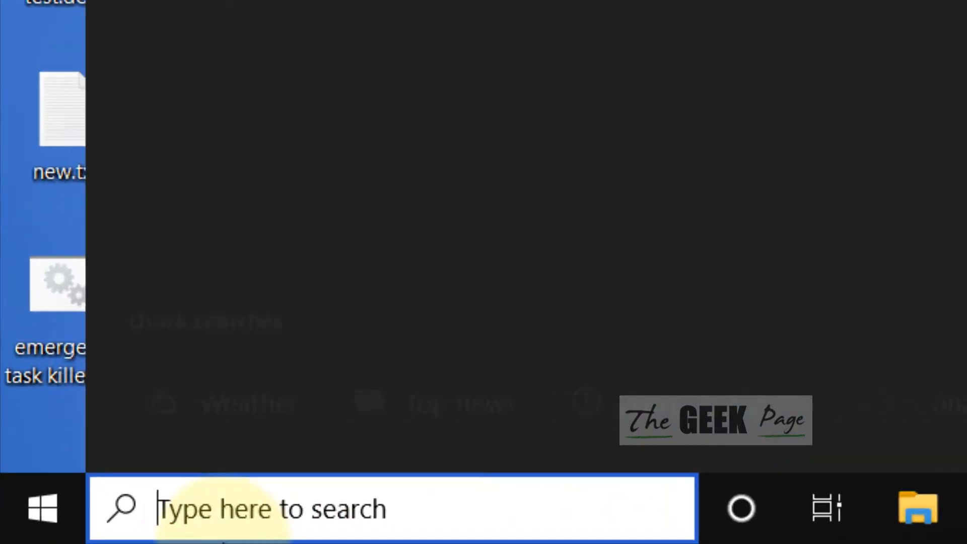
text(services)
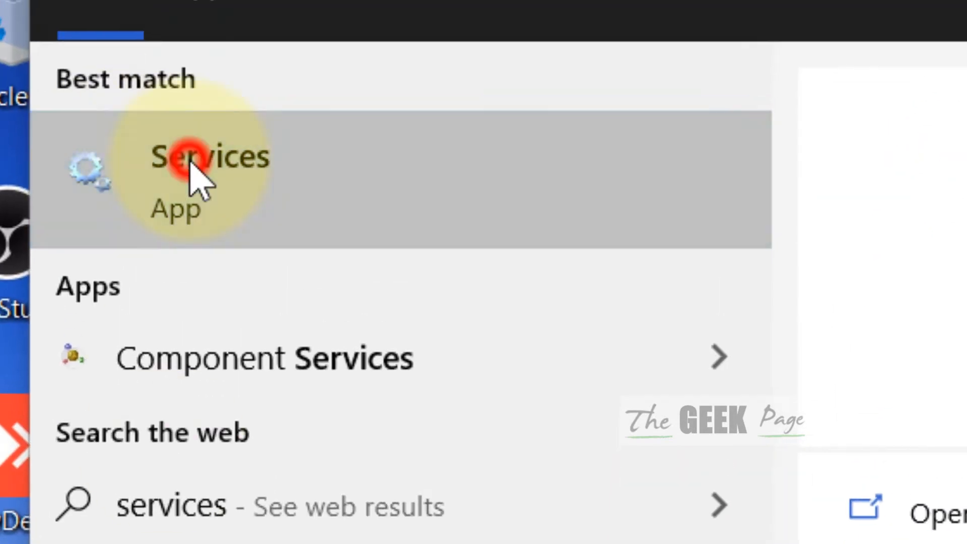
- Launch the Services app and browse the list to Windows License Manager Service
click(209, 155)
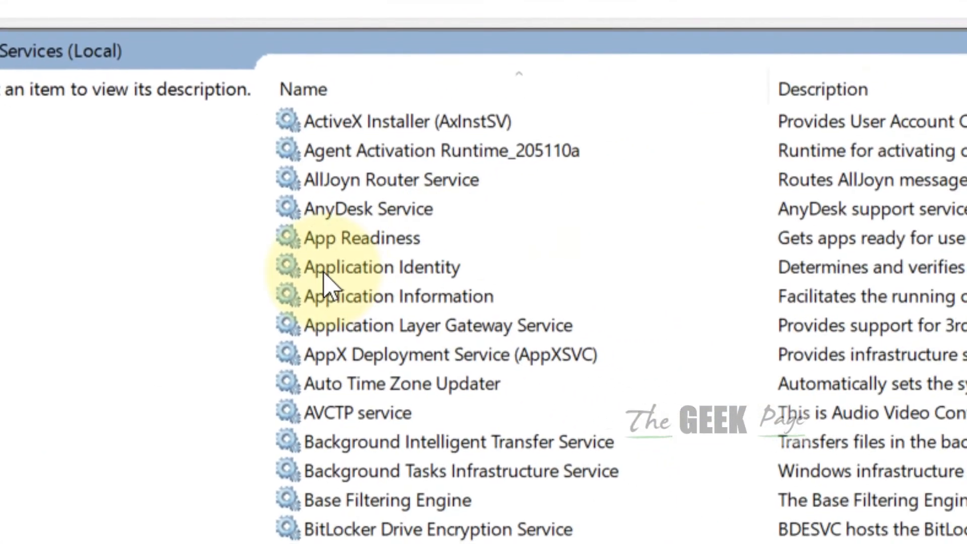
click(381, 266)
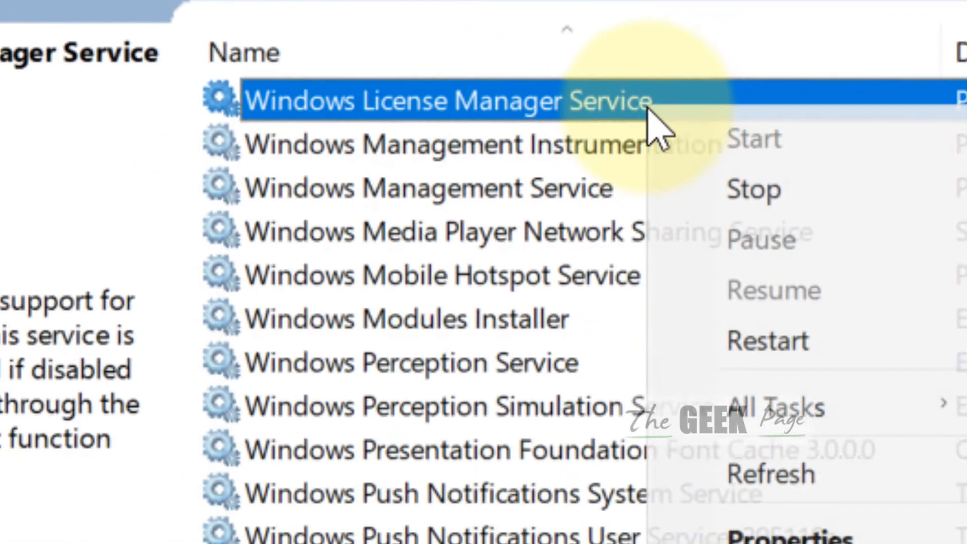
- Set Windows License Manager Service's startup type to Disabled, stop it and confirm with OK
click(791, 531)
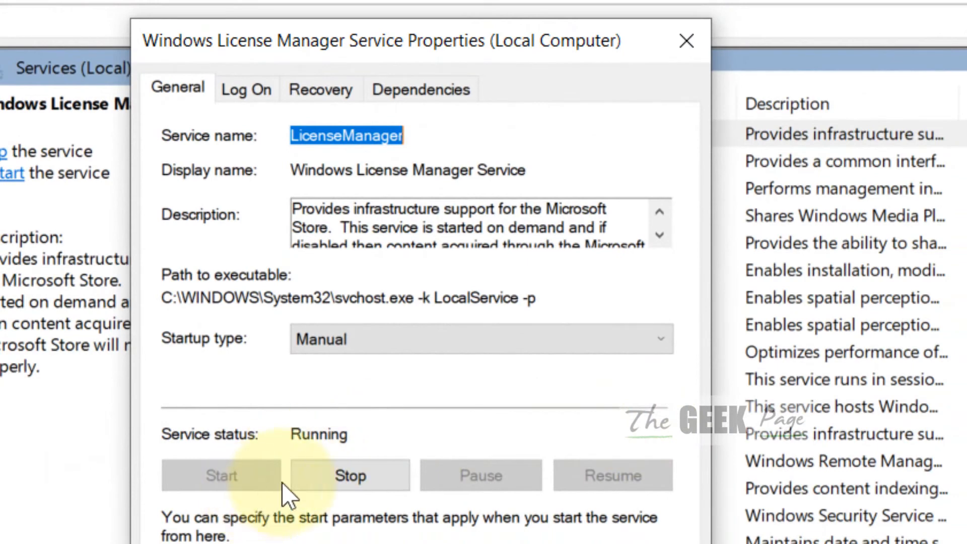
click(474, 338)
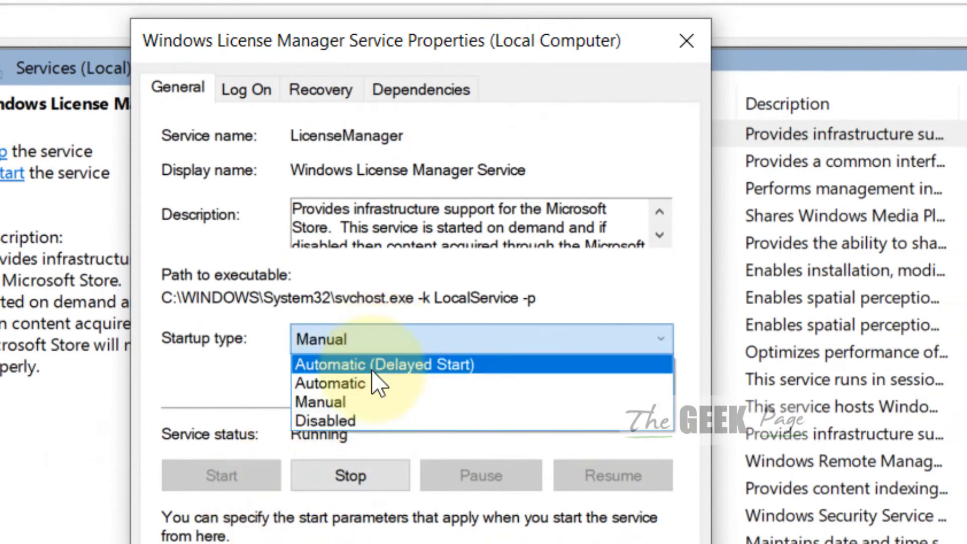
click(325, 420)
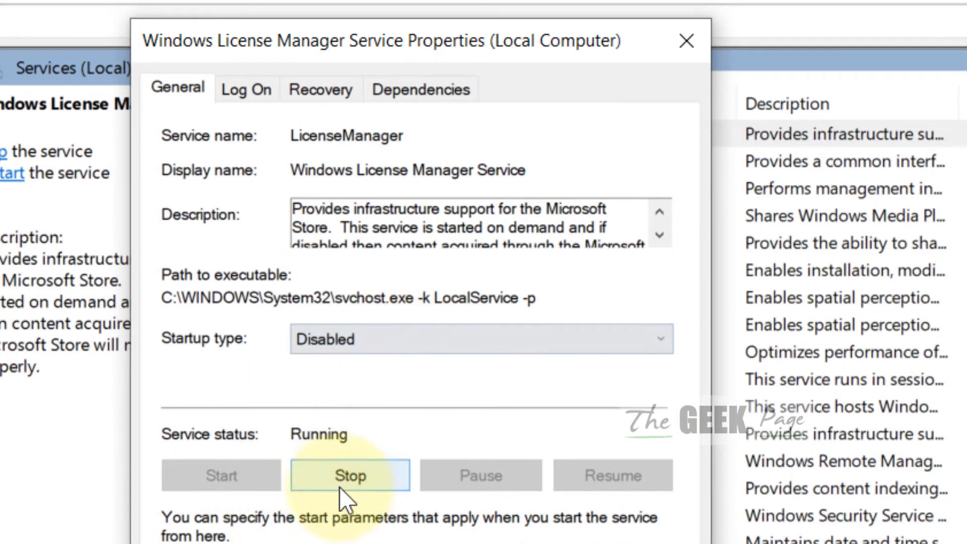
click(350, 475)
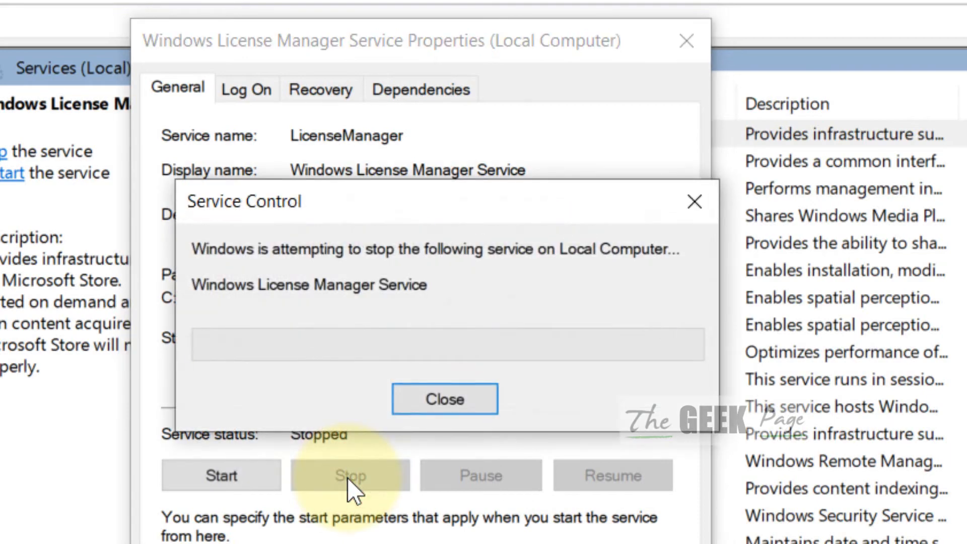
click(443, 399)
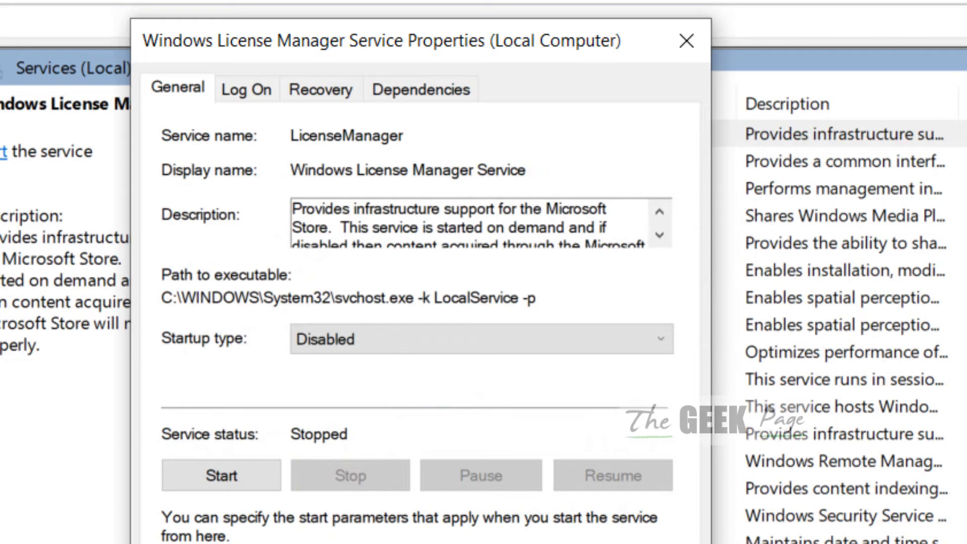
click(686, 42)
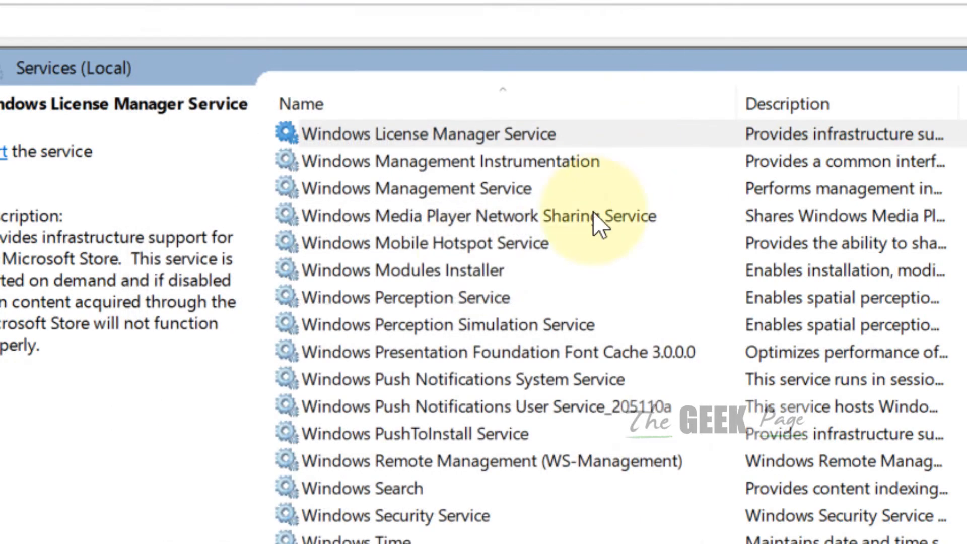
- Select the Windows Update service and bring up its action menu
click(406, 297)
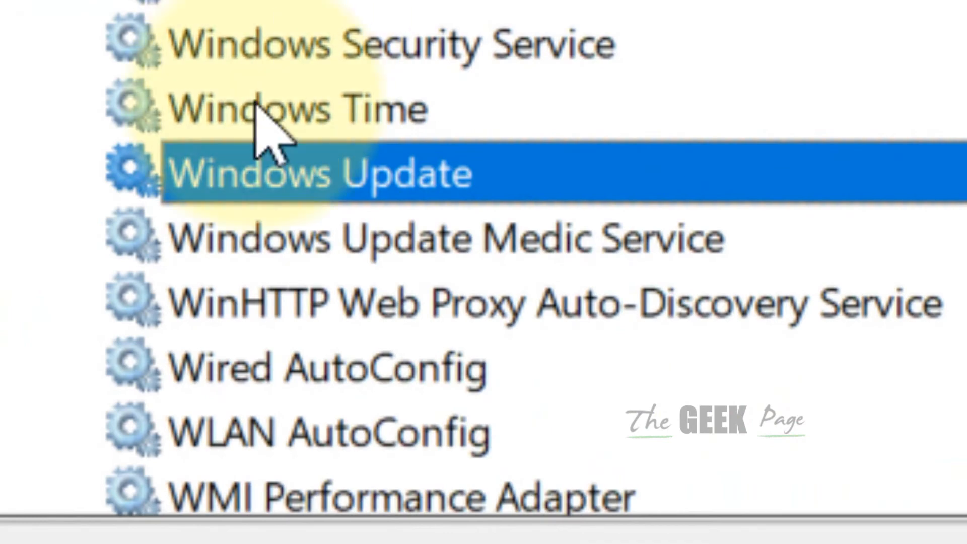
right_click(320, 172)
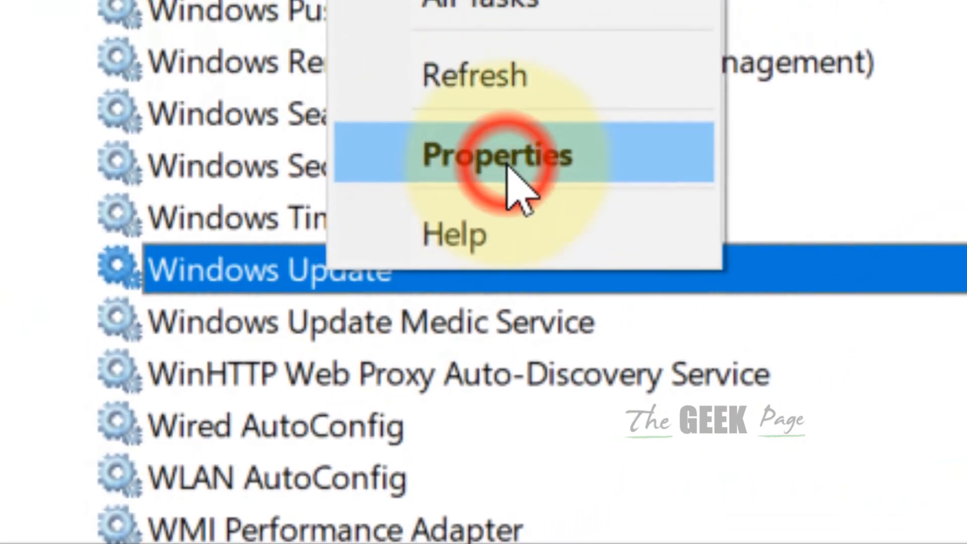
- Set Windows Update's startup type to Disabled, stop the service and confirm with OK
click(496, 154)
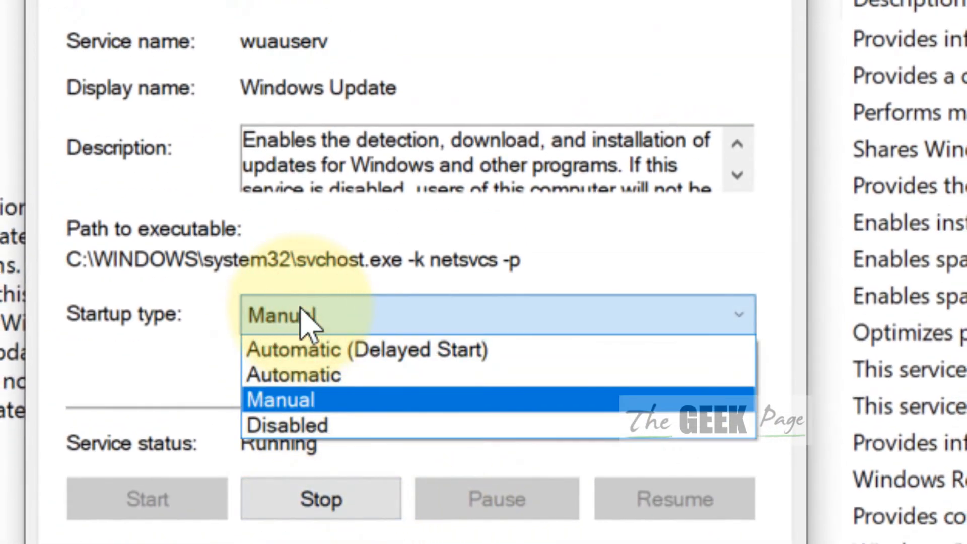
click(286, 424)
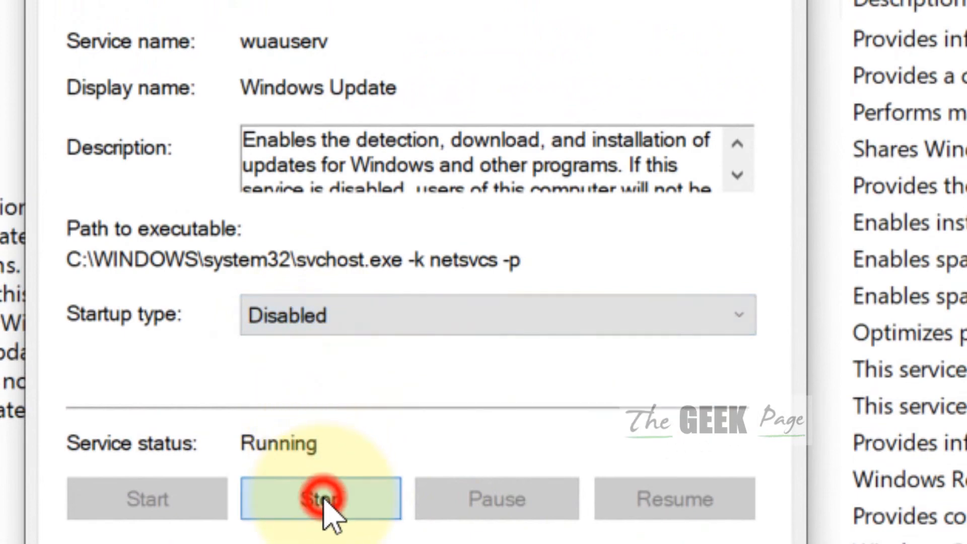
click(320, 499)
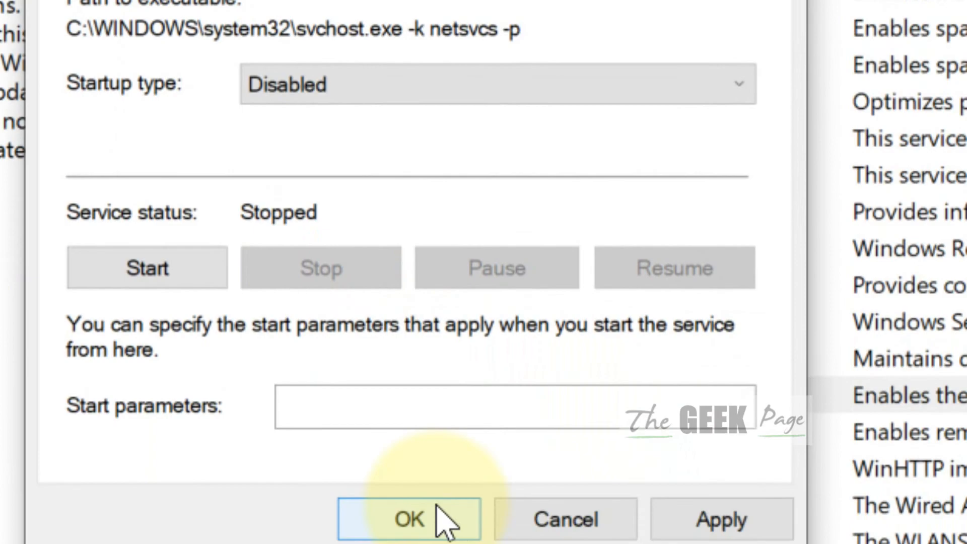
click(407, 518)
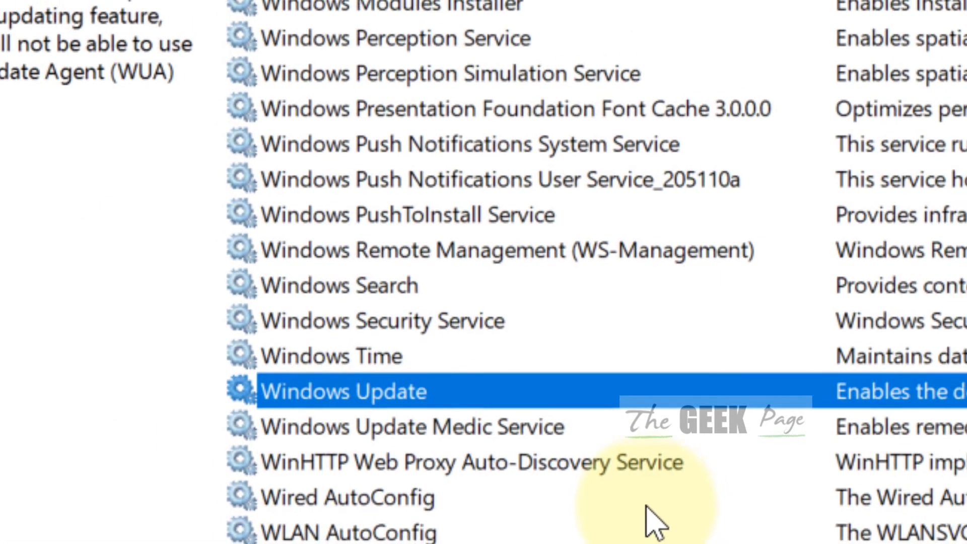